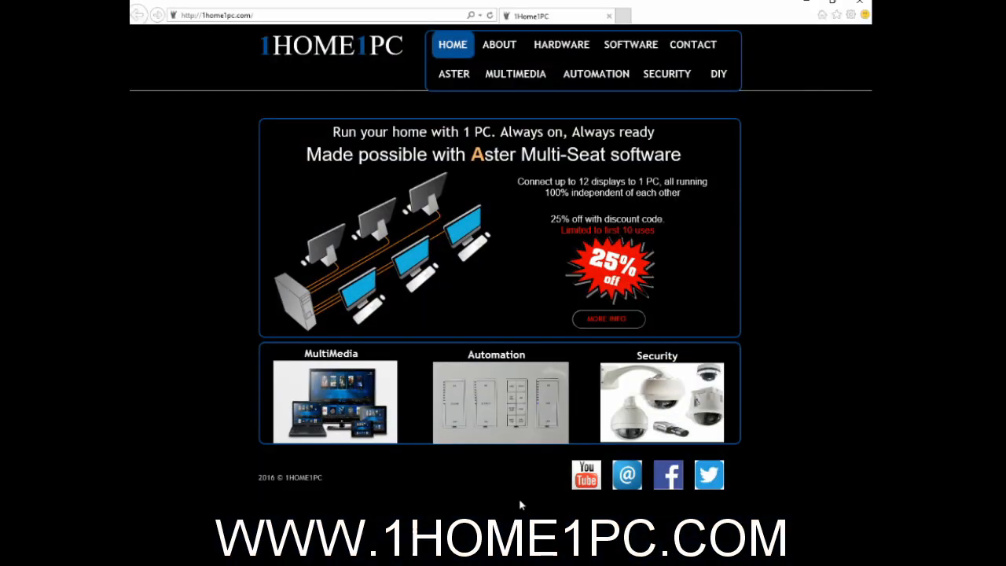
Step: Download the ASTER V7 30-day trial installer from the 1home1pc.com ASTER page
{"action": "left_click", "coordinate": [453, 74]}
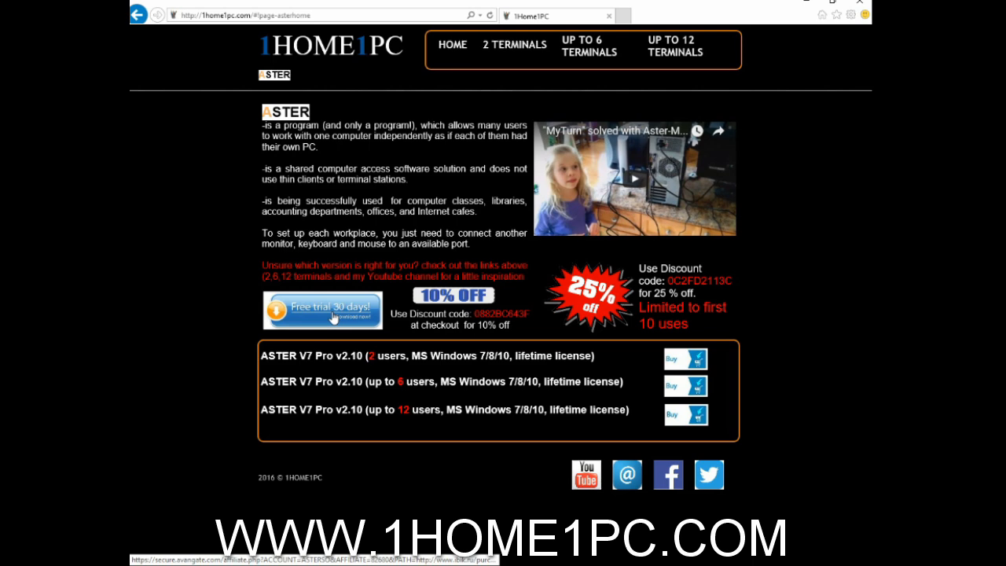
{"action": "left_click", "coordinate": [323, 308]}
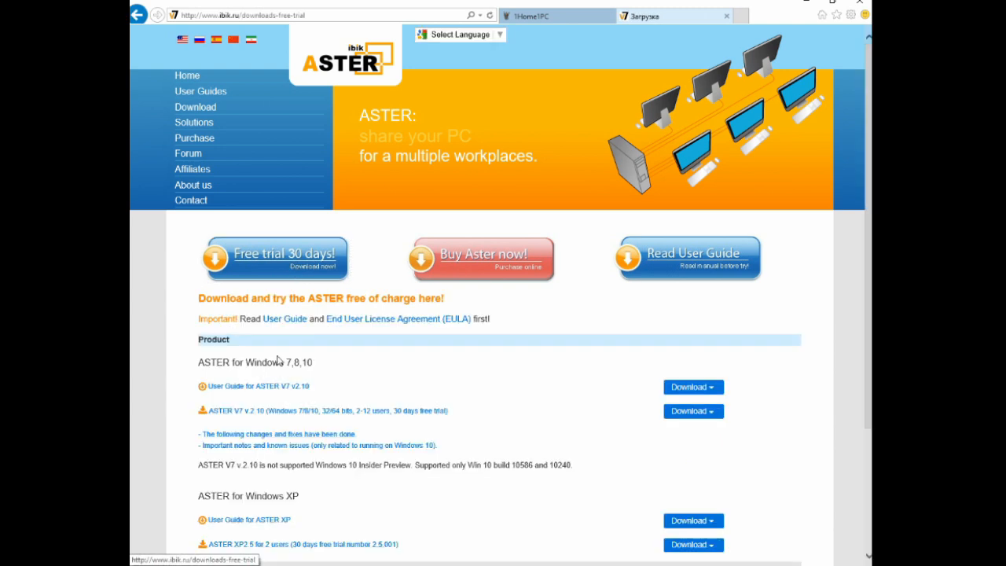
{"action": "mouse_move", "coordinate": [693, 411]}
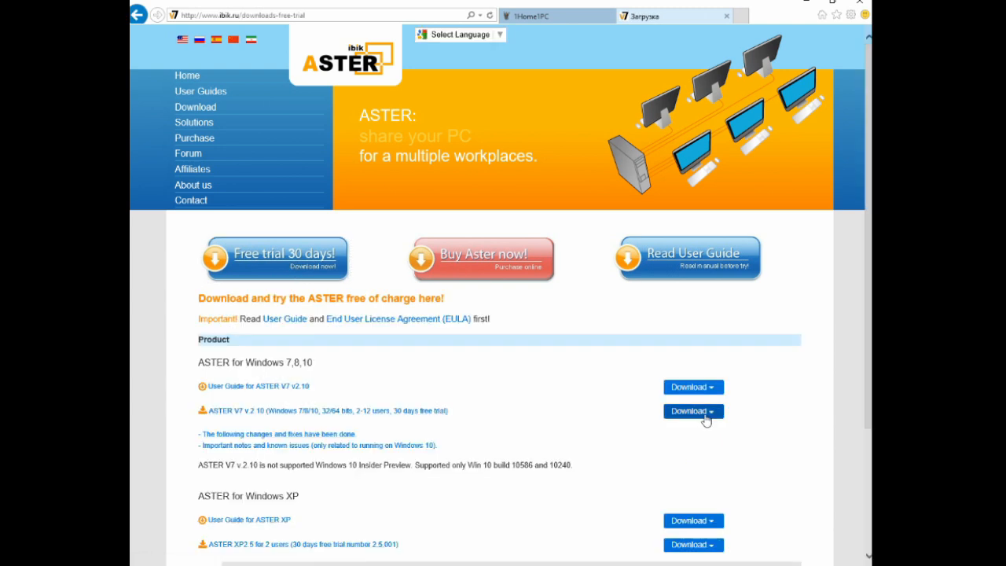
{"action": "left_click", "coordinate": [689, 410]}
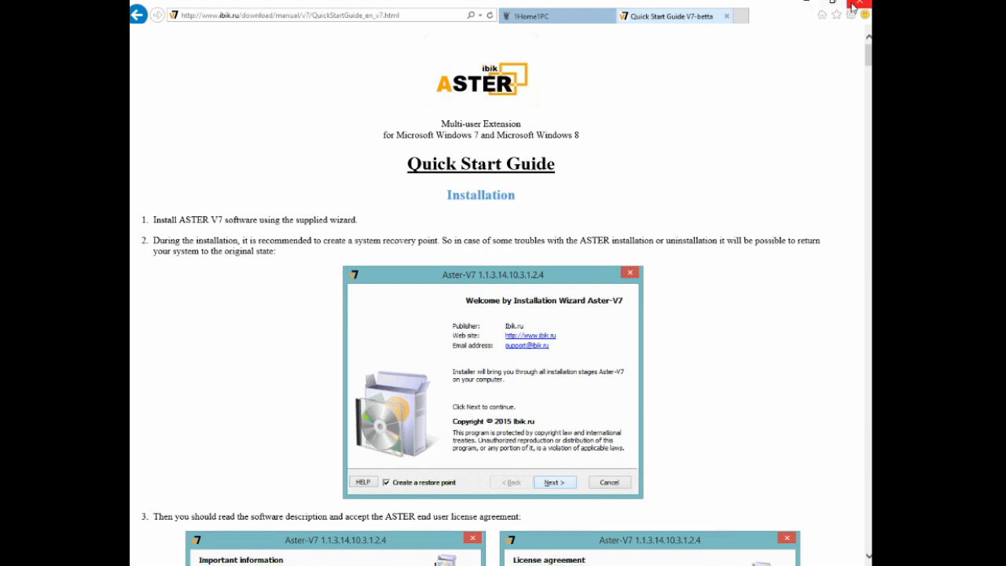
Step: Close Internet Explorer with all its tabs, leaving the installer on the desktop
{"action": "left_click", "coordinate": [860, 4]}
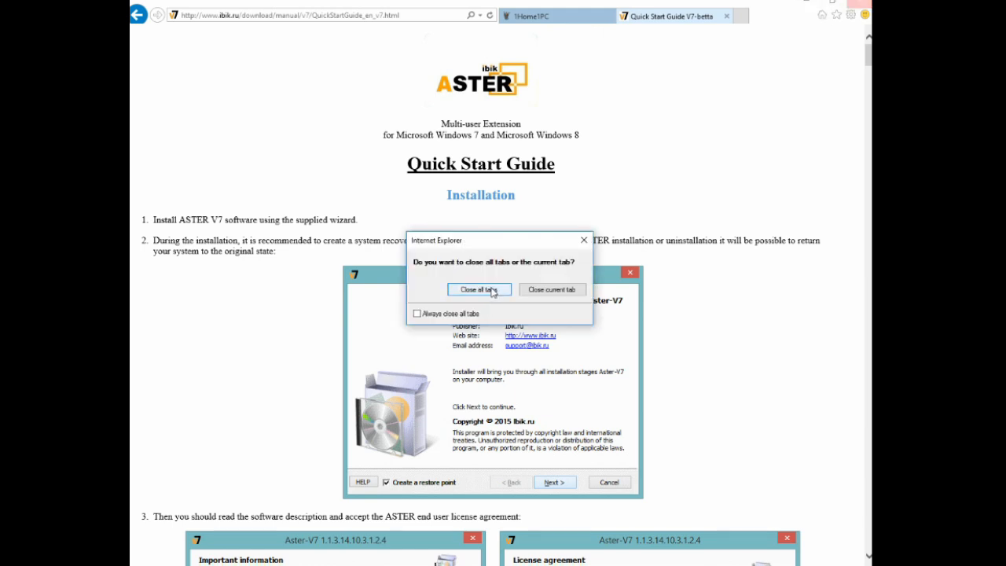
{"action": "left_click", "coordinate": [480, 289]}
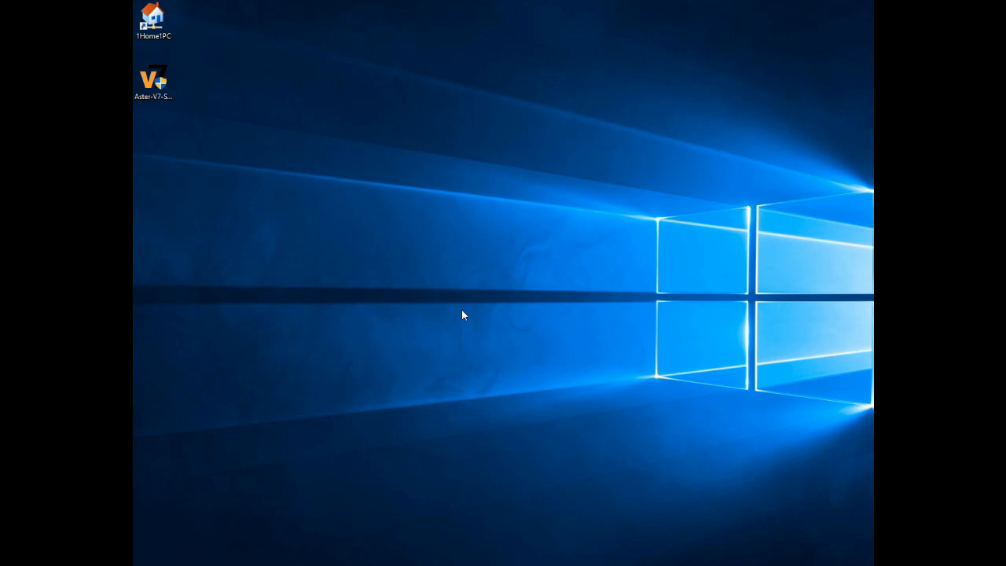
Step: Launch the downloaded Aster-V7 setup and choose English as the installer language
{"action": "left_click", "coordinate": [154, 82]}
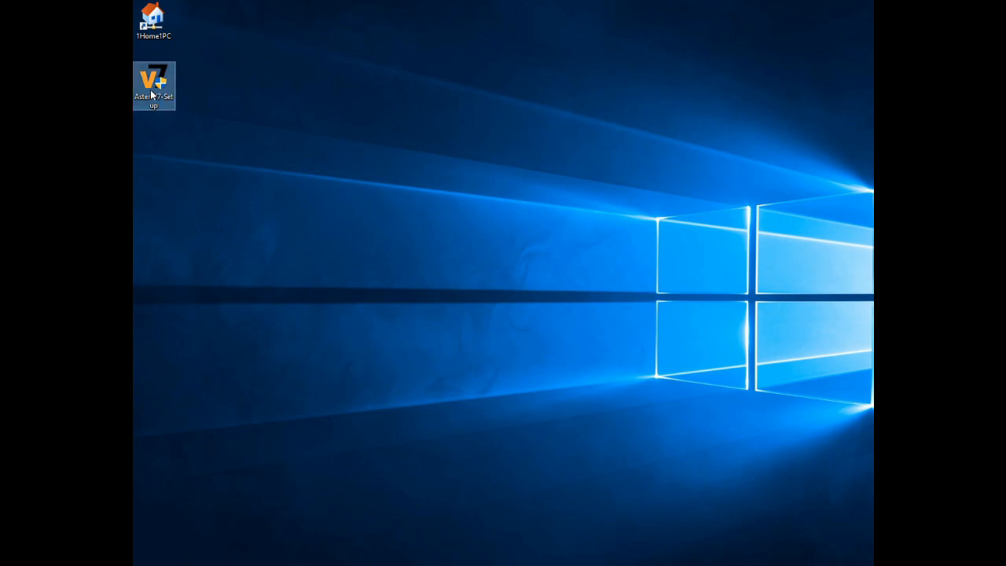
{"action": "double_click", "coordinate": [154, 82]}
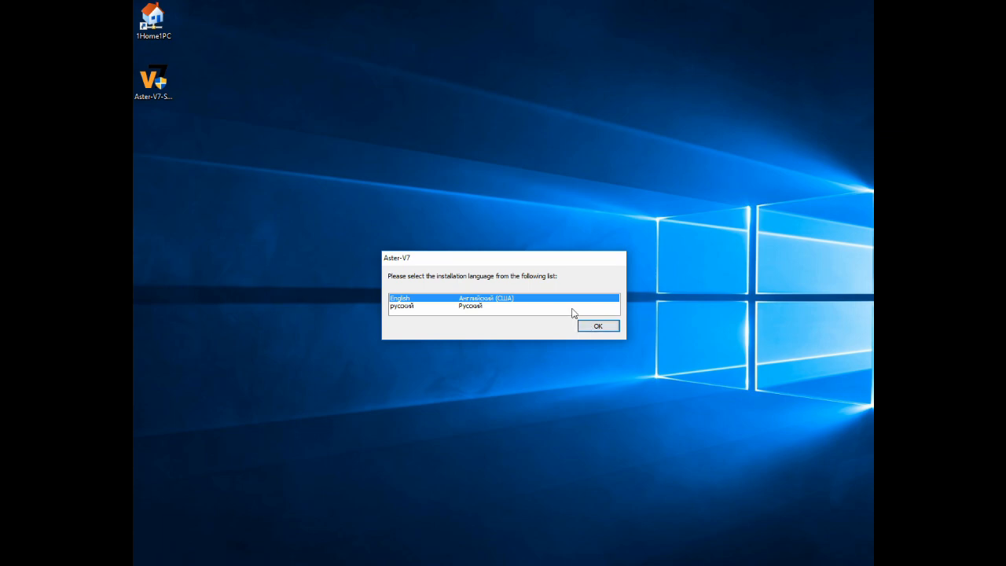
{"action": "left_click", "coordinate": [597, 325]}
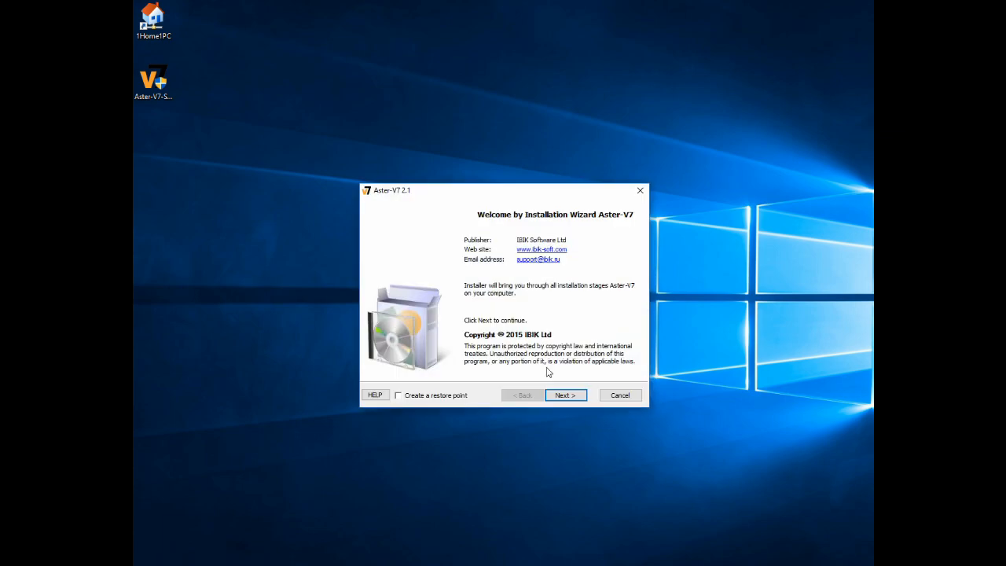
Step: Accept the license, install ASTER V7 to the default folder and finish, restarting later
{"action": "left_click", "coordinate": [565, 394]}
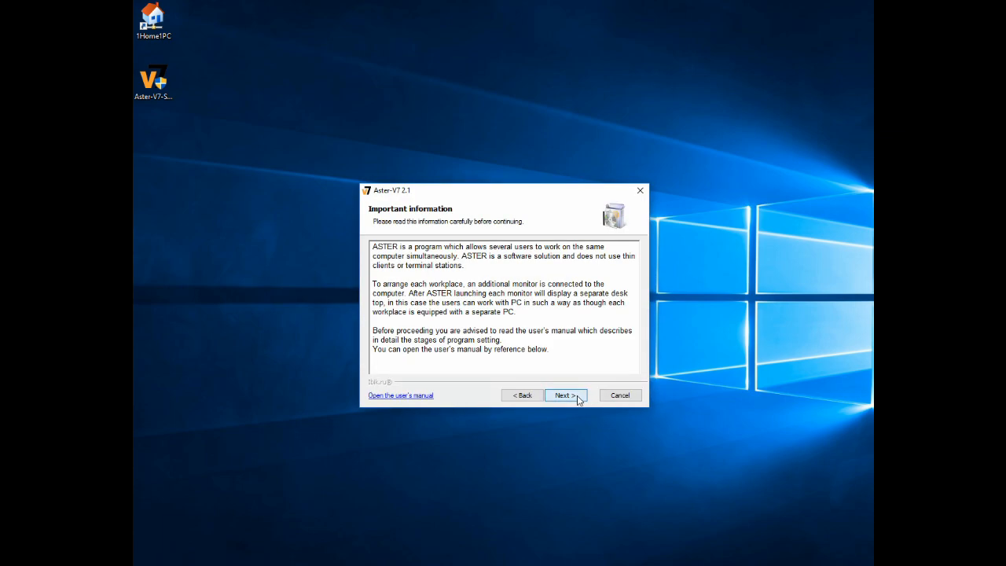
{"action": "left_click", "coordinate": [562, 394]}
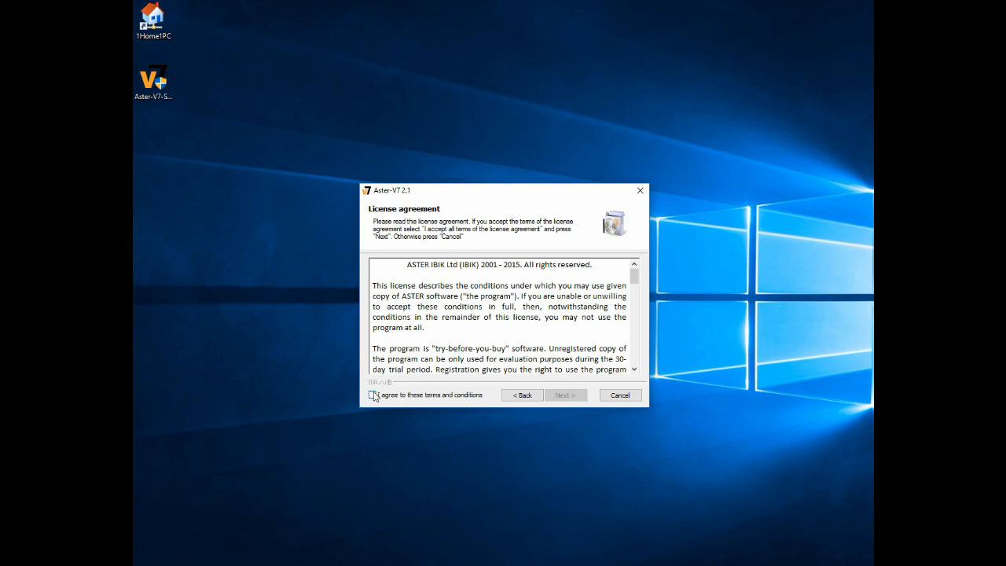
{"action": "left_click", "coordinate": [374, 395]}
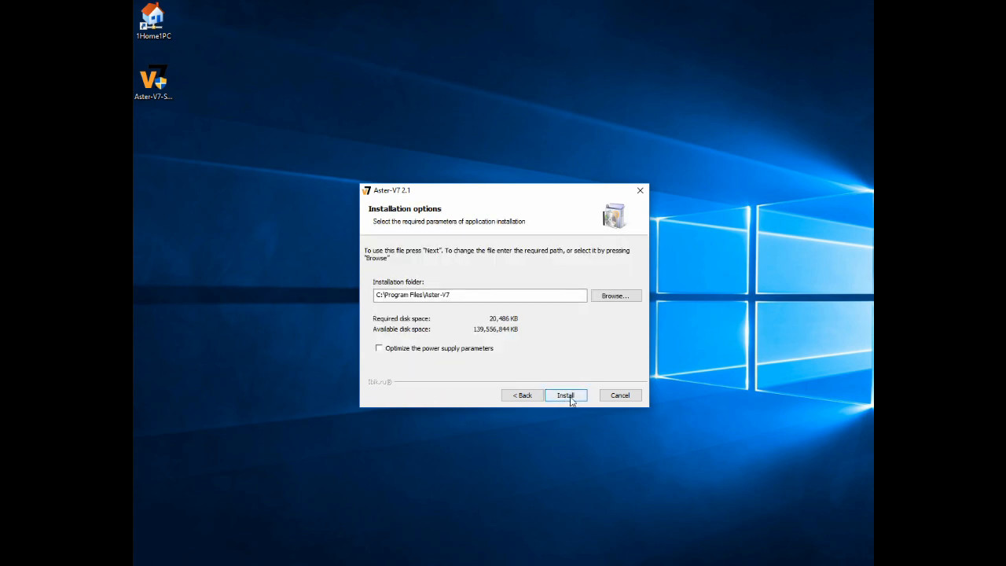
{"action": "left_click", "coordinate": [566, 394]}
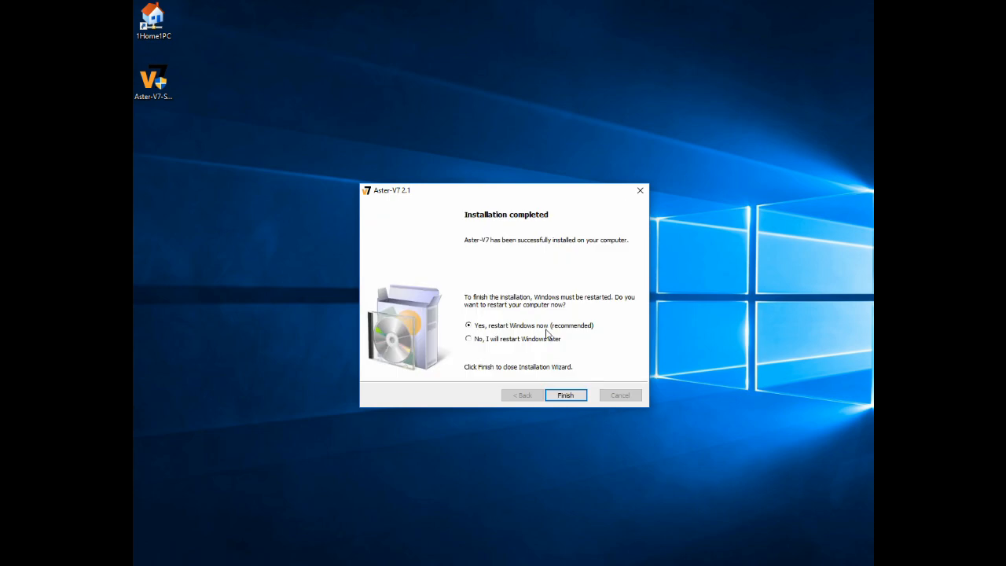
{"action": "mouse_move", "coordinate": [547, 338]}
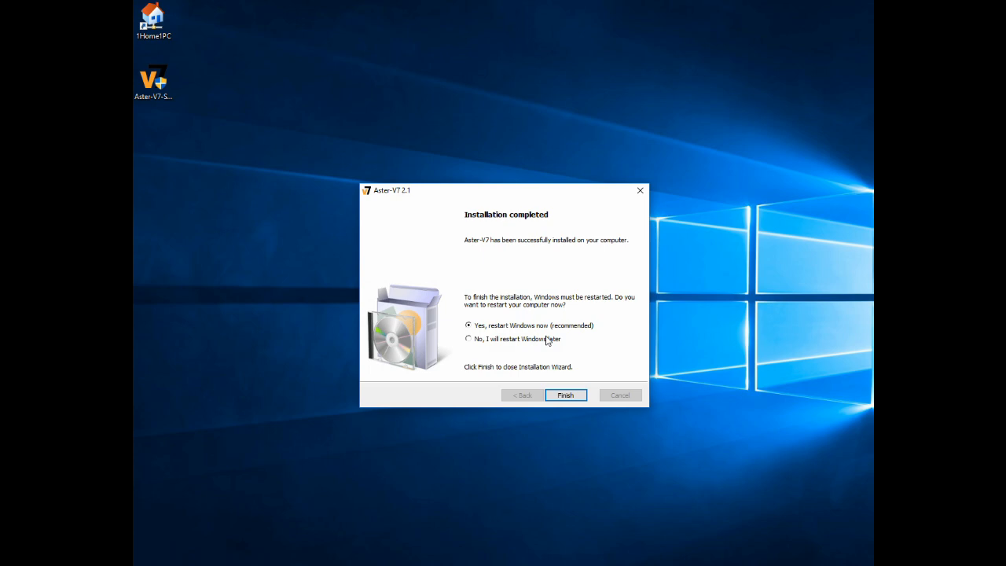
{"action": "left_click", "coordinate": [566, 394]}
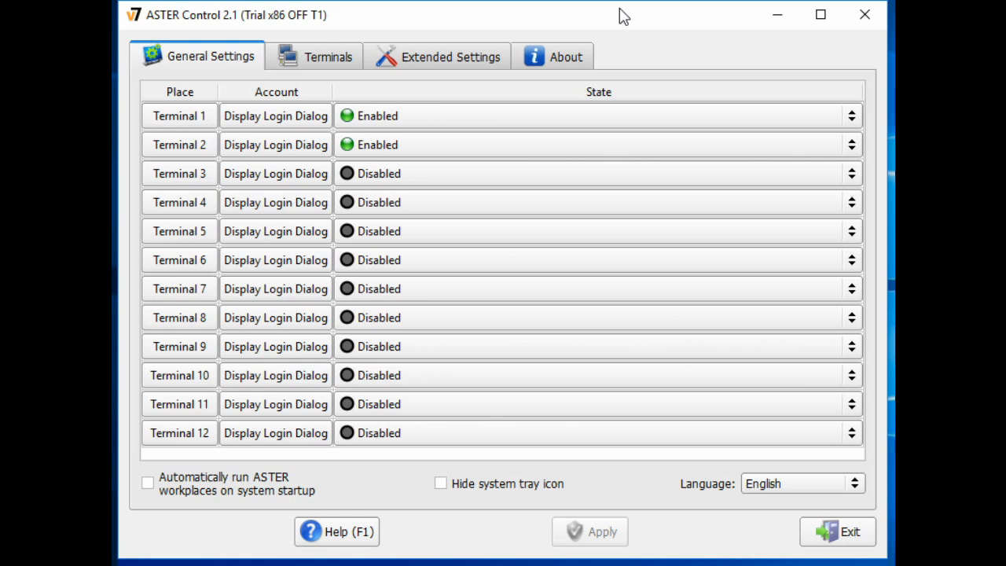
{"action": "mouse_move", "coordinate": [235, 142]}
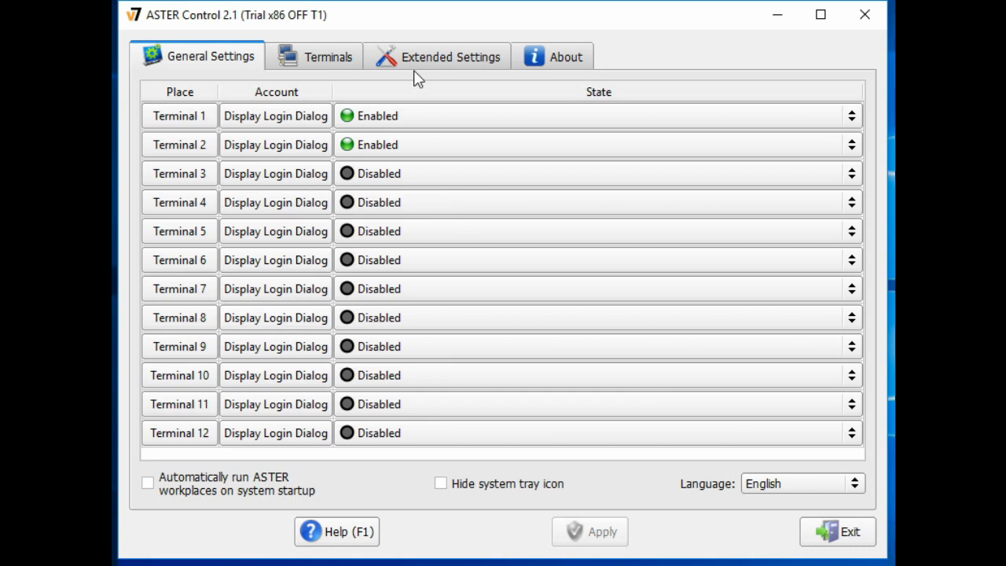
Step: On the Terminals view, reassign Terminal 1's second monitor to Terminal 2
{"action": "left_click", "coordinate": [327, 56]}
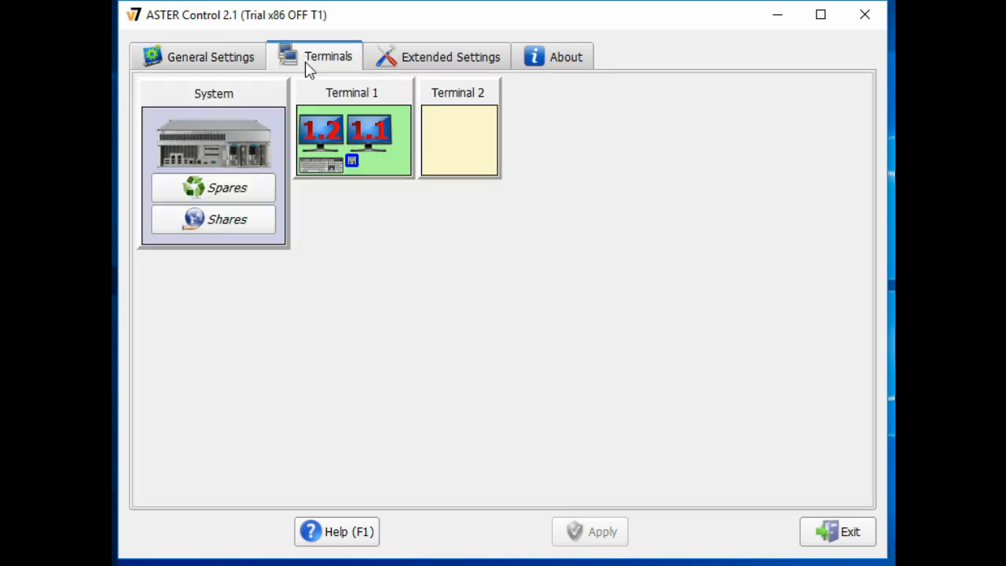
{"action": "mouse_move", "coordinate": [371, 174]}
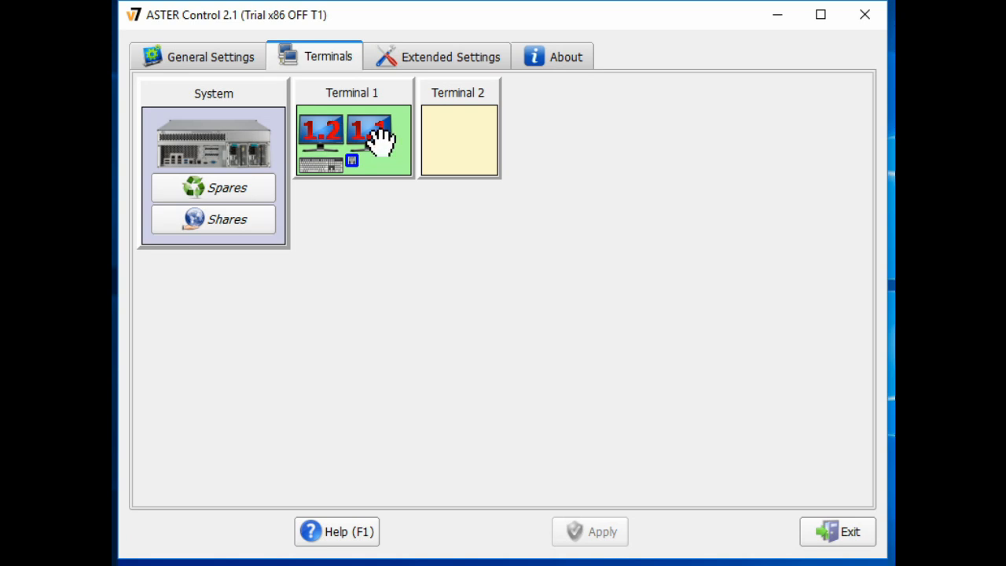
{"action": "right_click", "coordinate": [381, 141]}
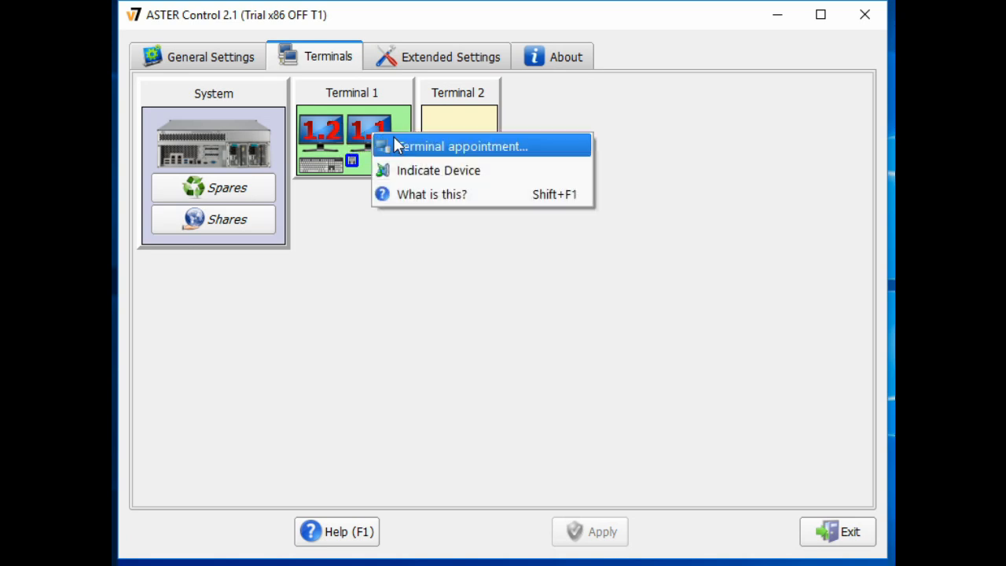
{"action": "left_click", "coordinate": [462, 146]}
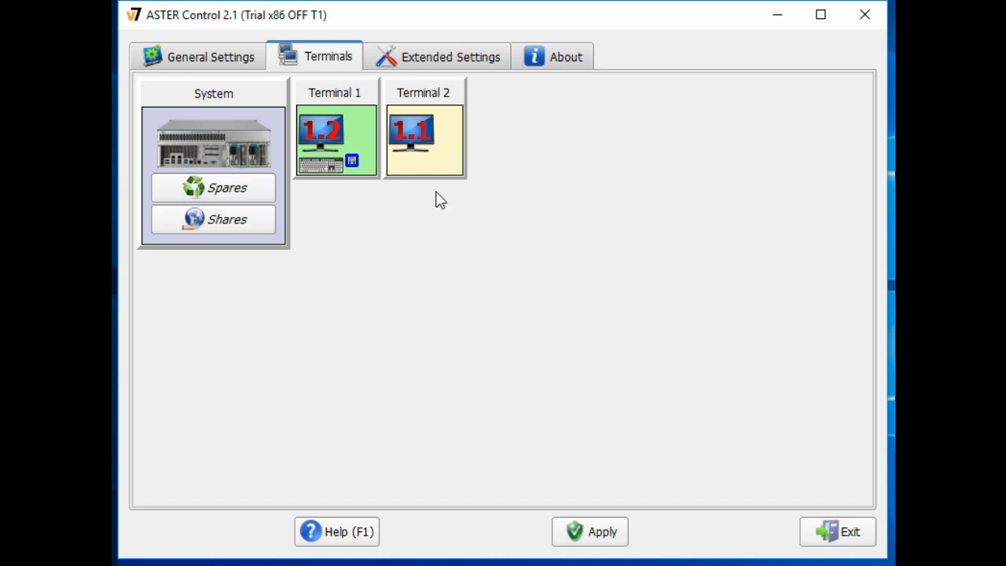
Step: Expand spare and shared devices and give Terminal 2 its own mouse and keyboard
{"action": "left_click", "coordinate": [213, 187]}
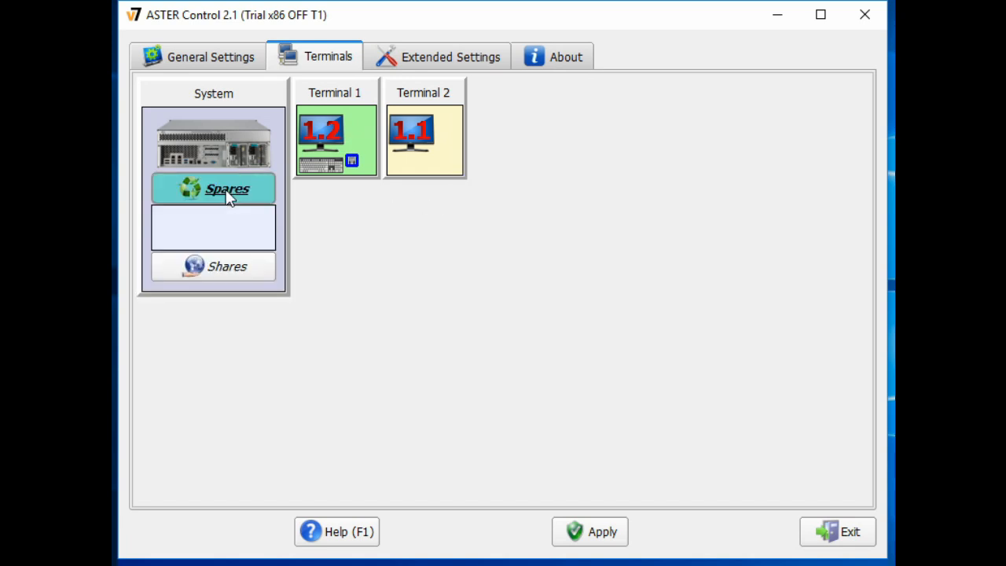
{"action": "left_click", "coordinate": [226, 267]}
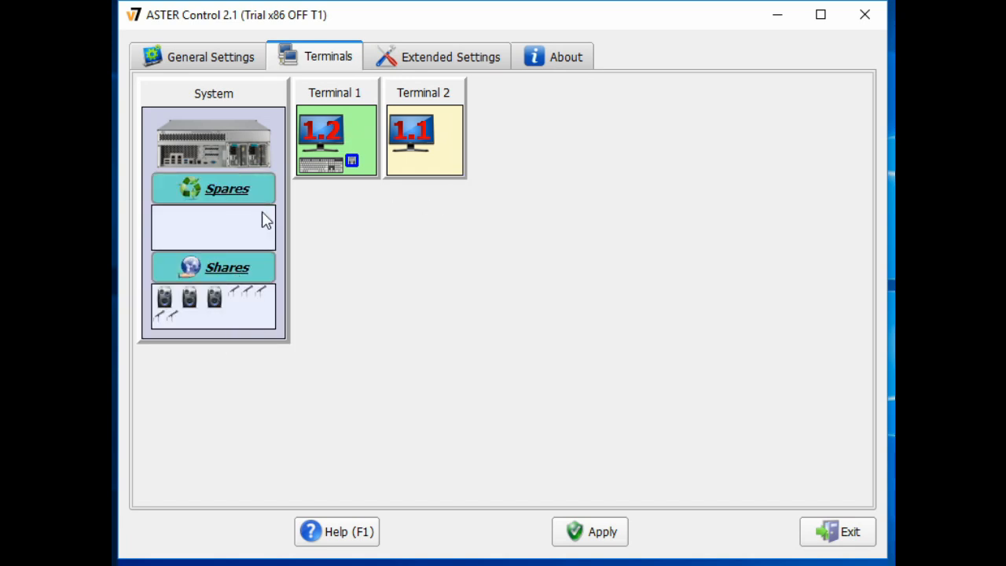
{"action": "mouse_move", "coordinate": [480, 310]}
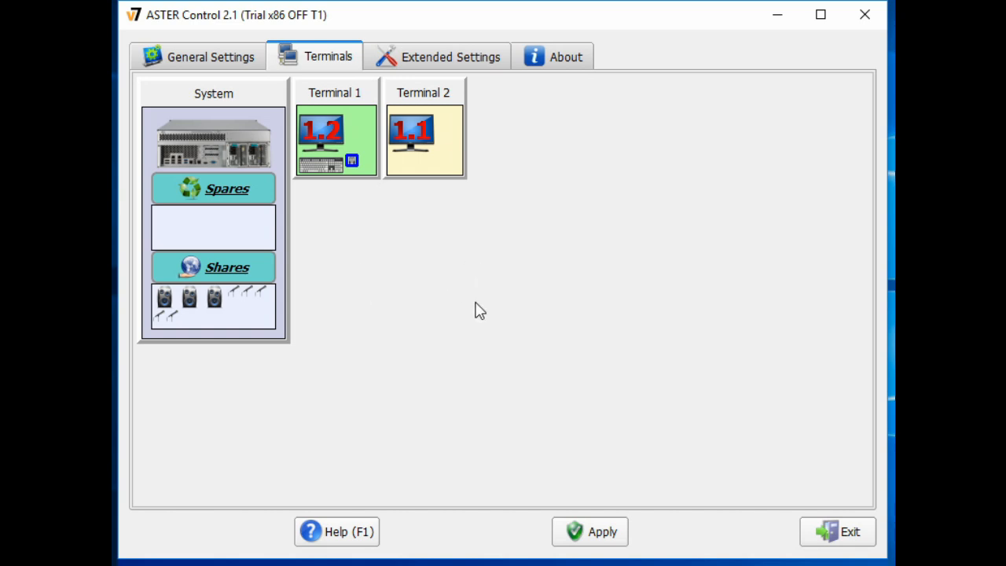
{"action": "mouse_move", "coordinate": [481, 308]}
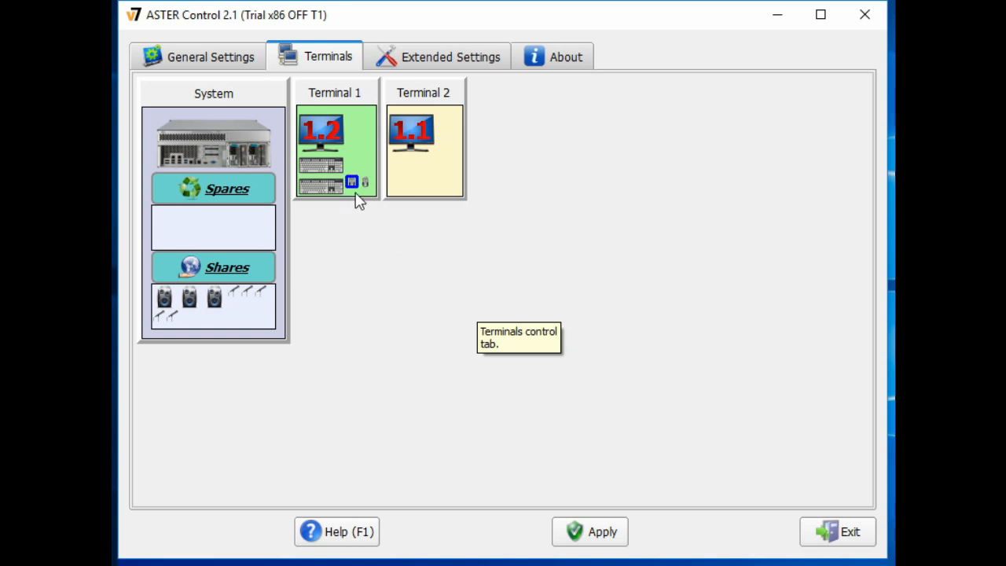
{"action": "mouse_move", "coordinate": [352, 248]}
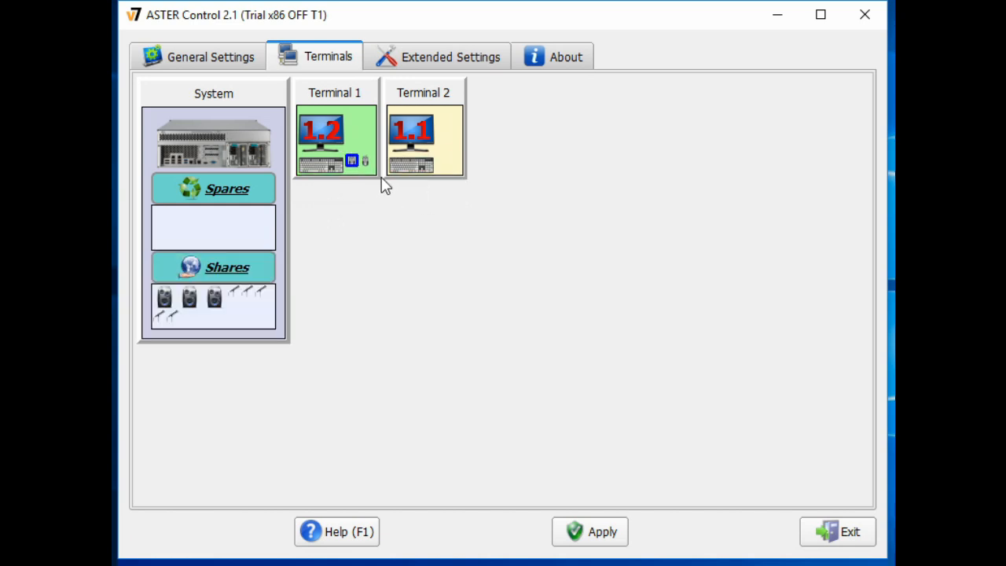
{"action": "left_click", "coordinate": [424, 139]}
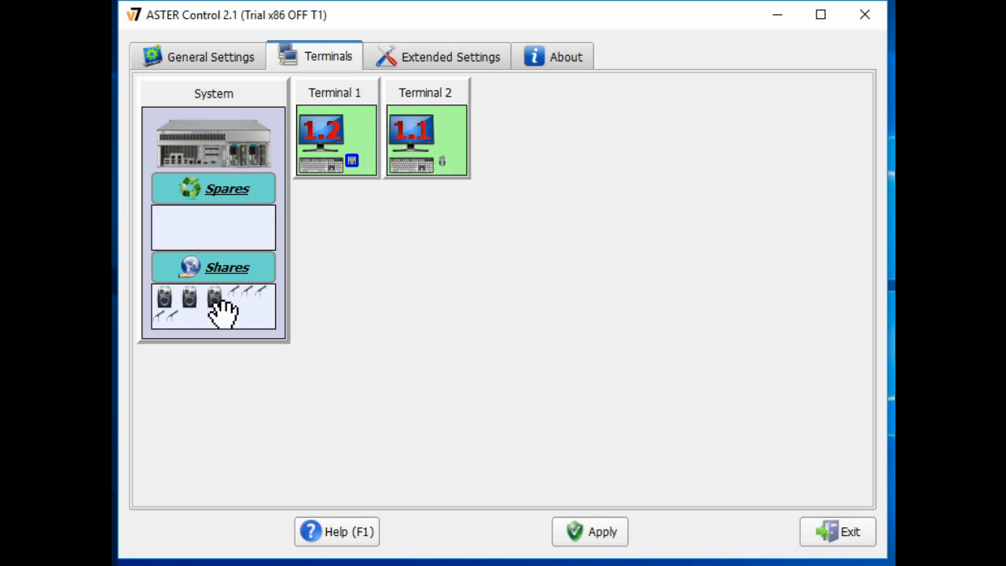
{"action": "mouse_move", "coordinate": [214, 299]}
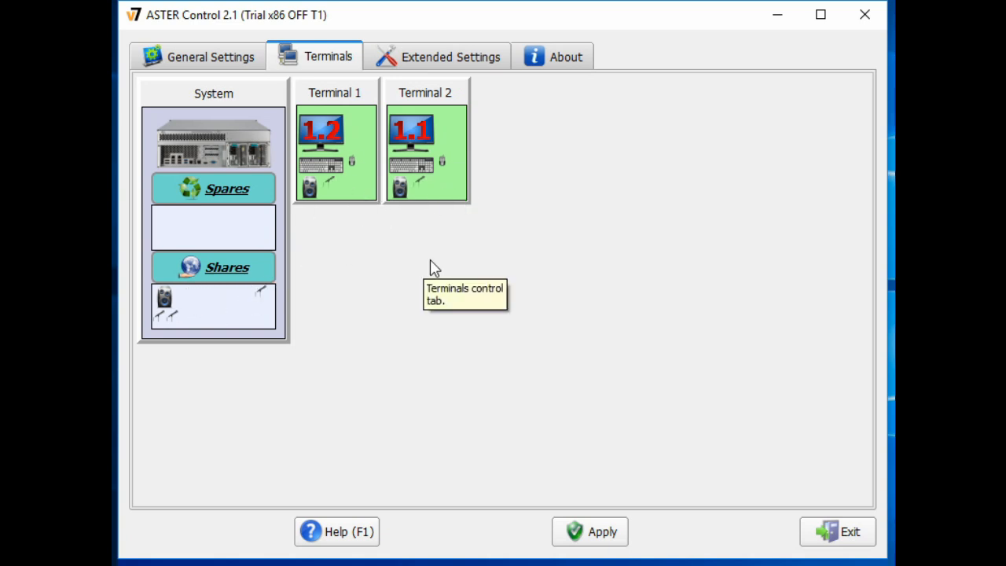
Step: In General Settings, set ASTER workplaces to run automatically on system startup
{"action": "left_click", "coordinate": [450, 56]}
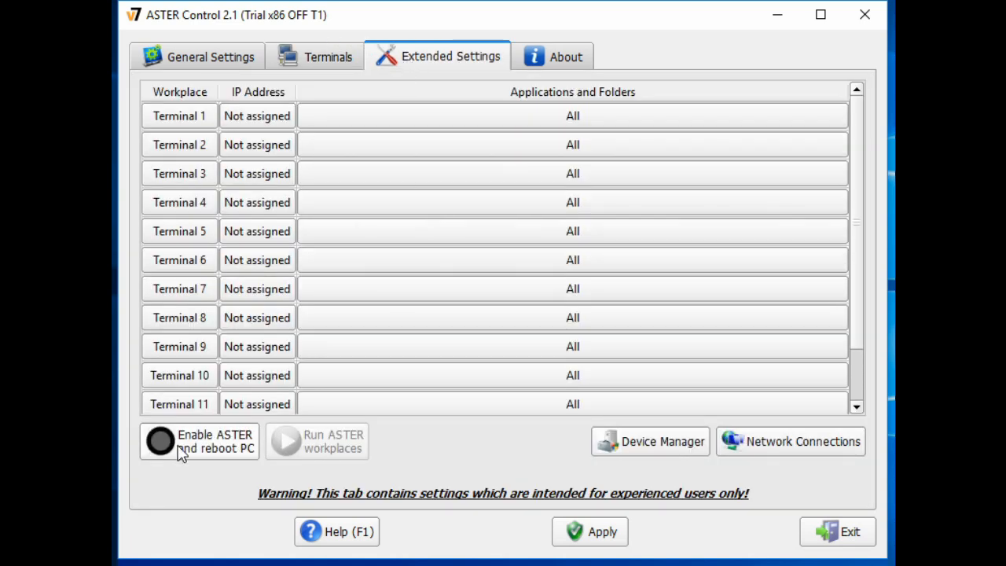
{"action": "mouse_move", "coordinate": [239, 452]}
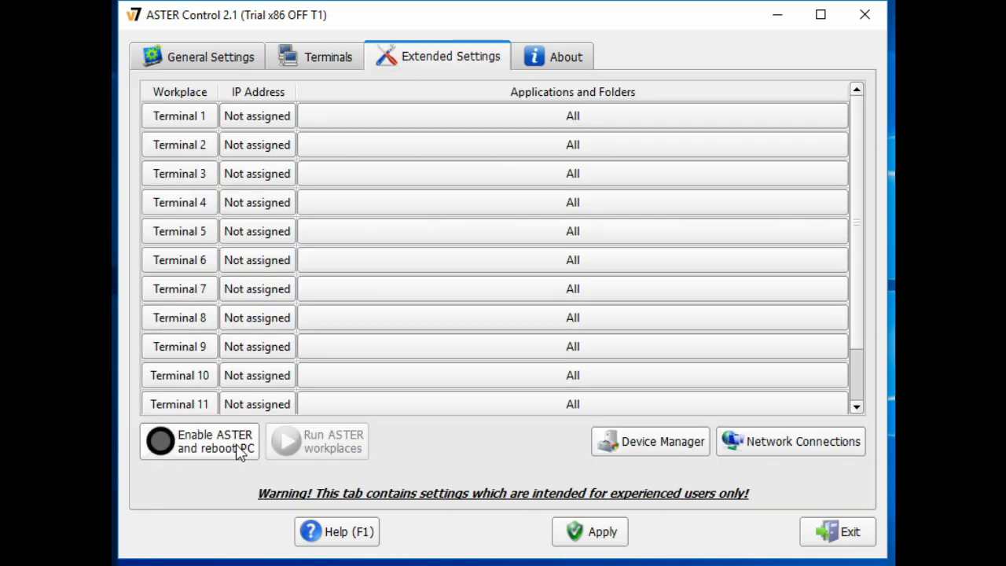
{"action": "mouse_move", "coordinate": [210, 57]}
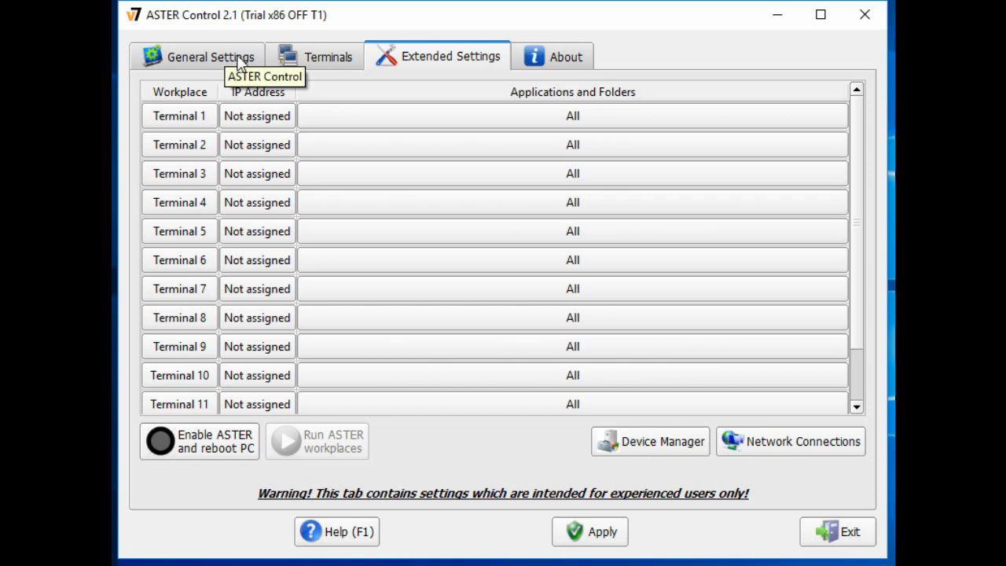
{"action": "left_click", "coordinate": [211, 56]}
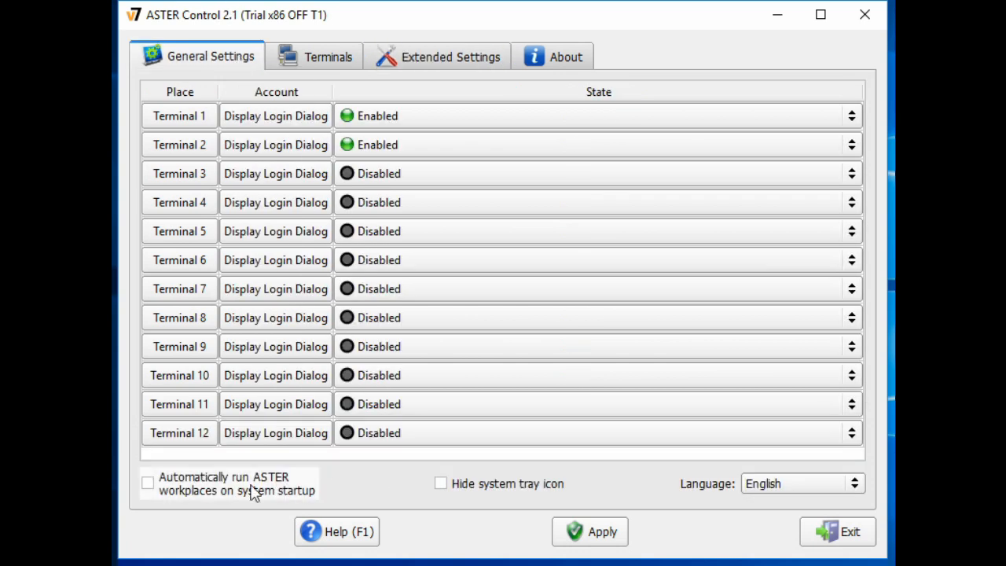
{"action": "mouse_move", "coordinate": [236, 491]}
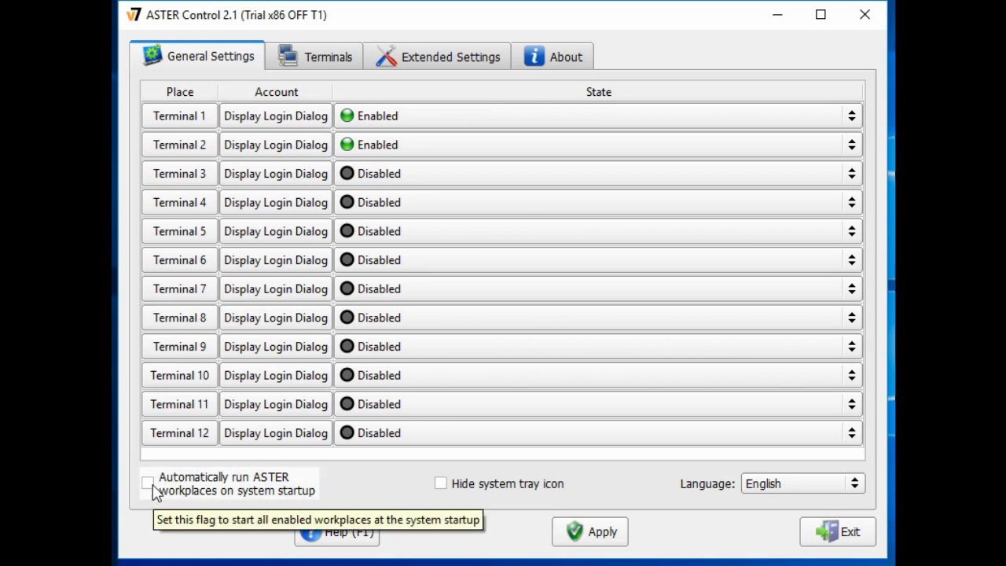
{"action": "left_click", "coordinate": [148, 482]}
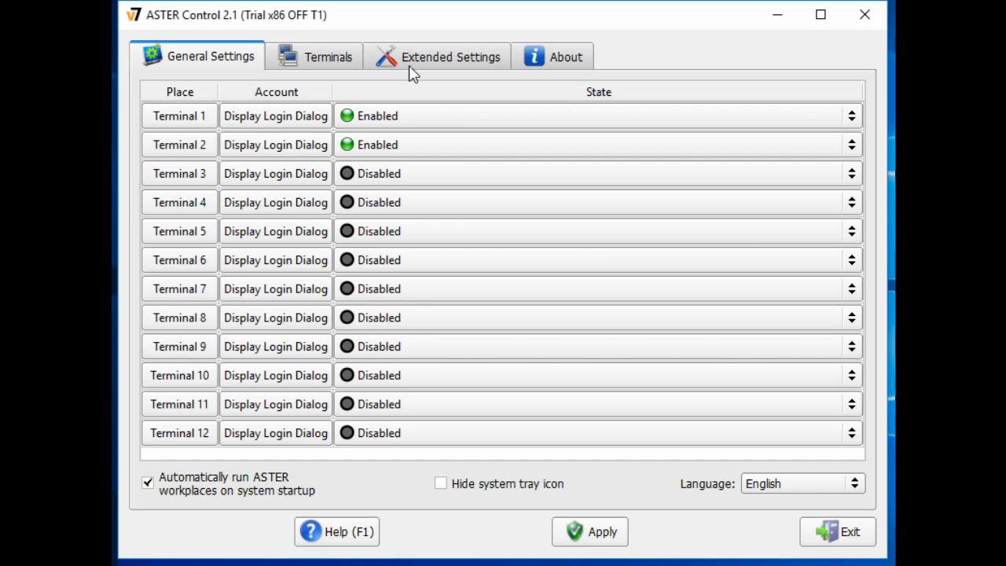
Step: Review the Terminals assignments and return to Extended Settings to enable ASTER
{"action": "left_click", "coordinate": [327, 57]}
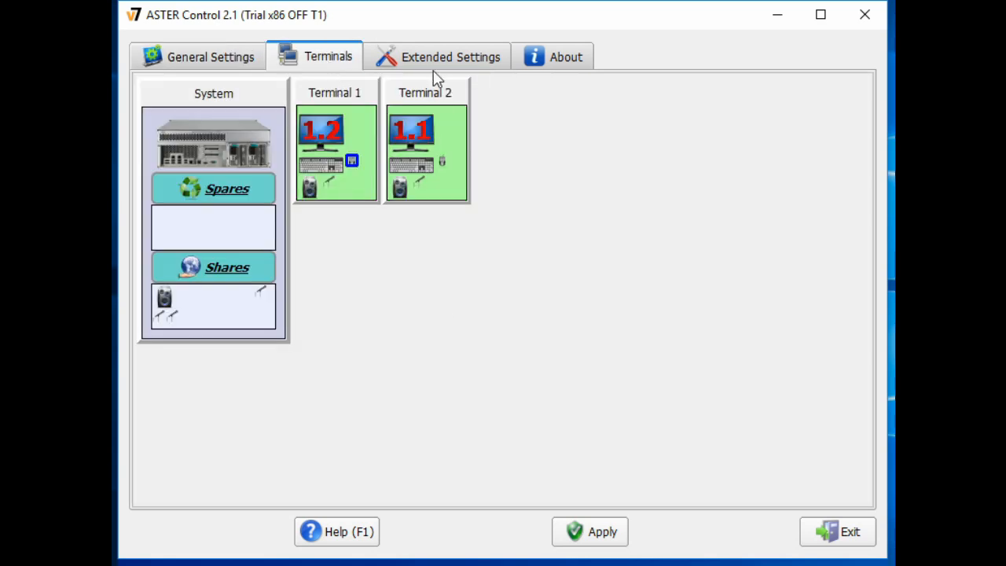
{"action": "left_click", "coordinate": [450, 56]}
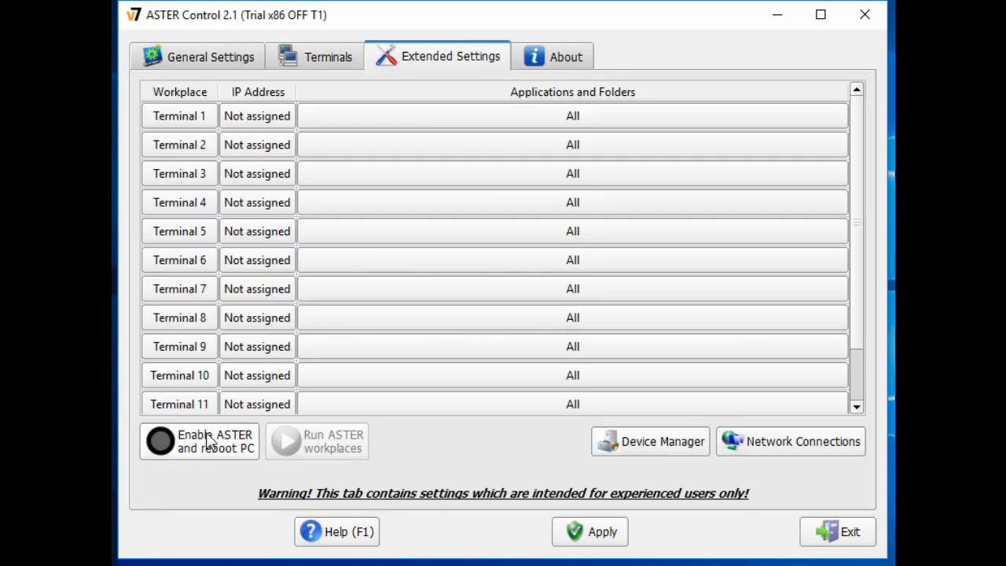
{"action": "mouse_move", "coordinate": [220, 447]}
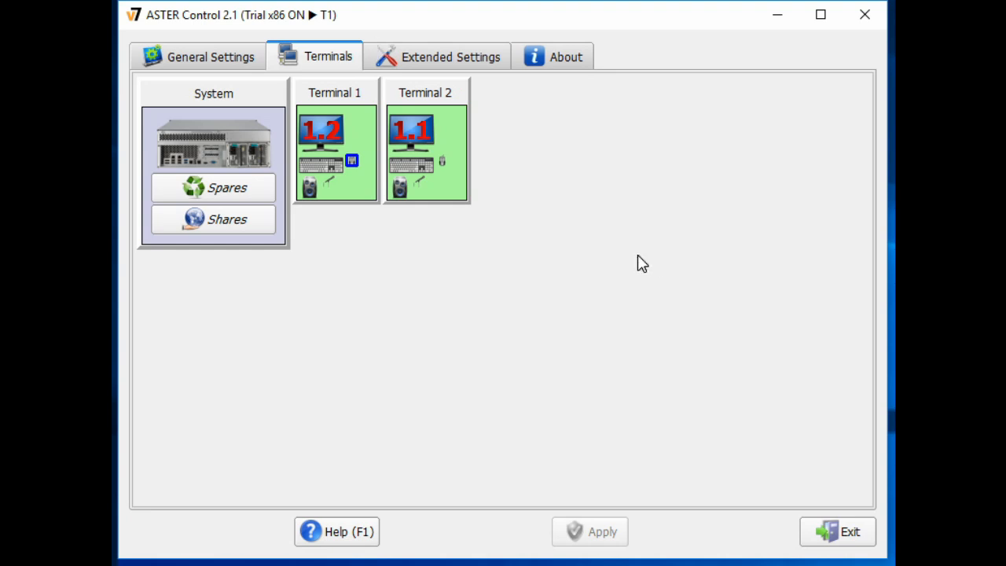
{"action": "mouse_move", "coordinate": [369, 151]}
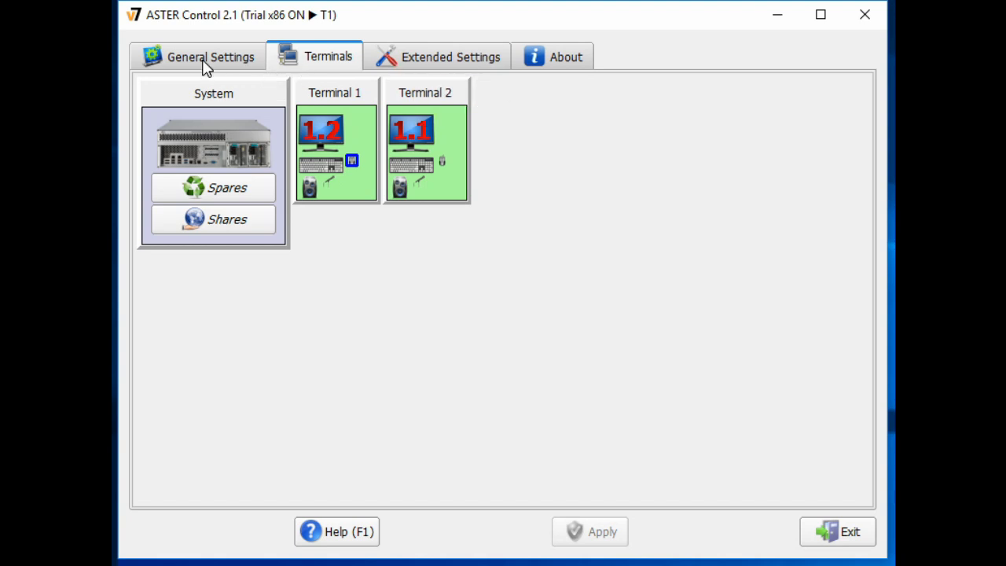
{"action": "left_click", "coordinate": [211, 57]}
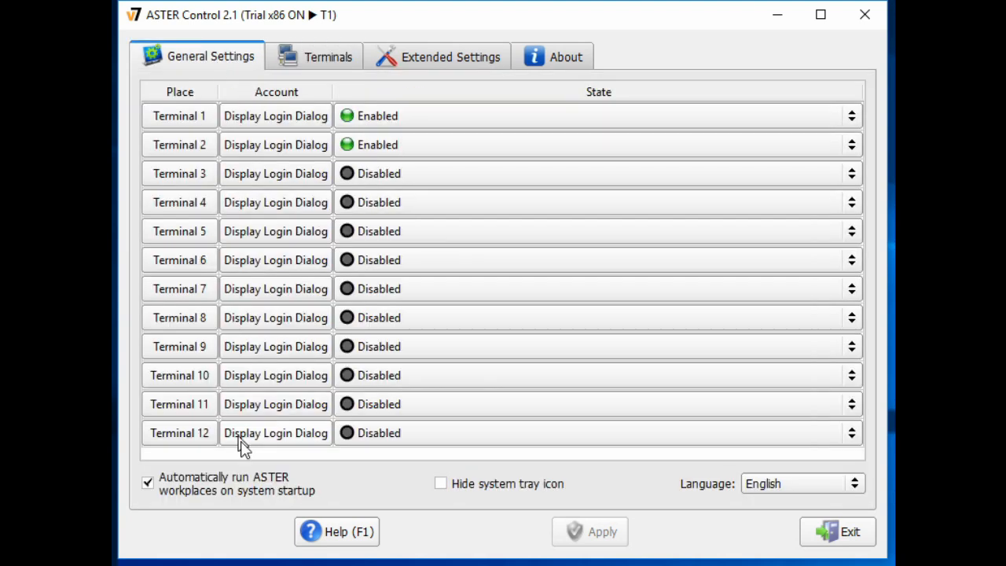
{"action": "left_click", "coordinate": [327, 57]}
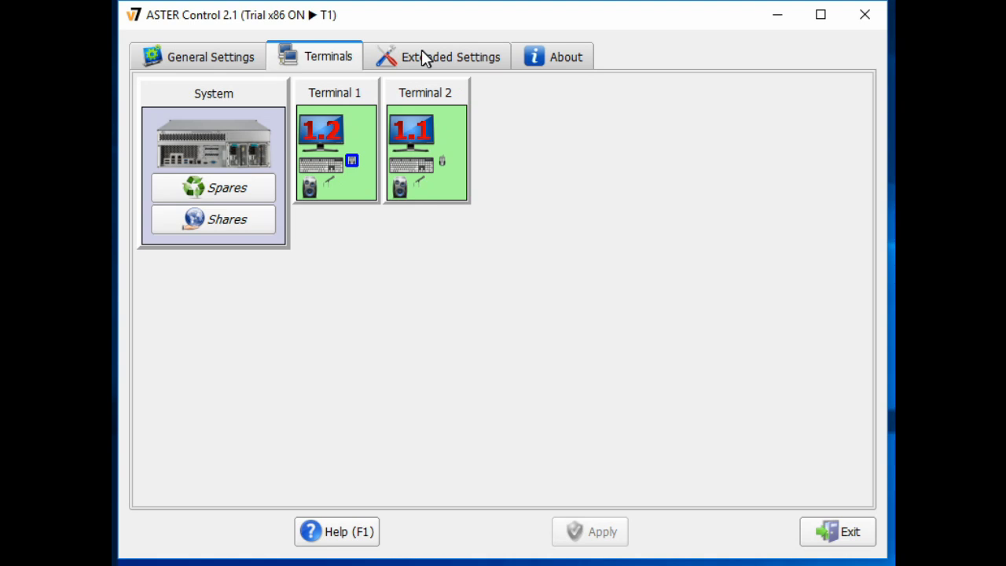
{"action": "left_click", "coordinate": [450, 56]}
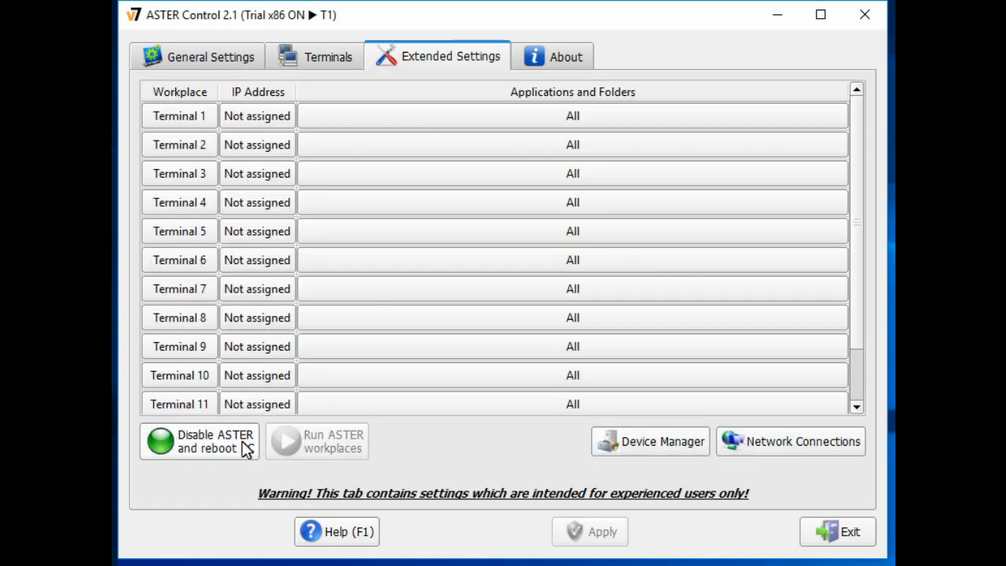
{"action": "mouse_move", "coordinate": [224, 456]}
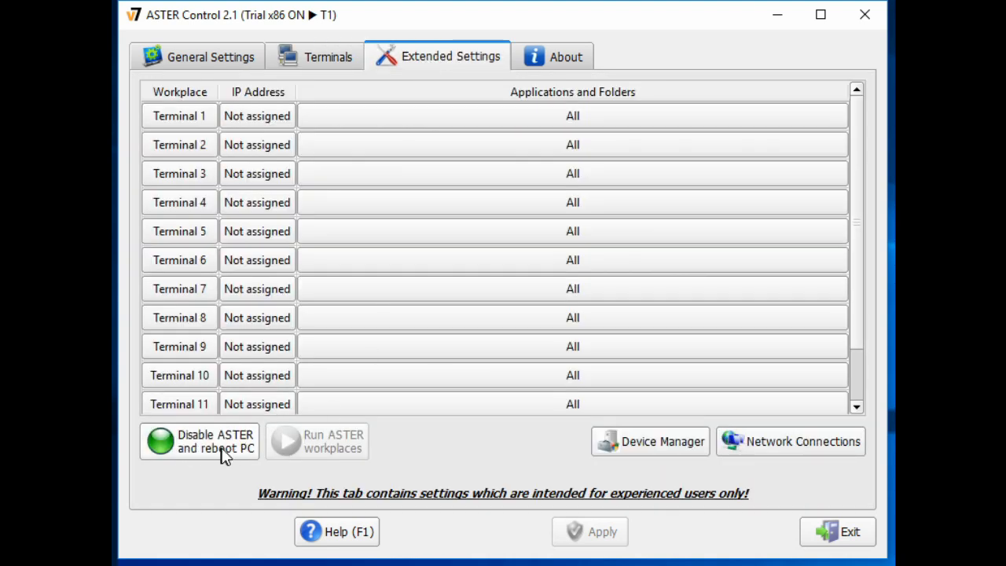
{"action": "left_click", "coordinate": [328, 57]}
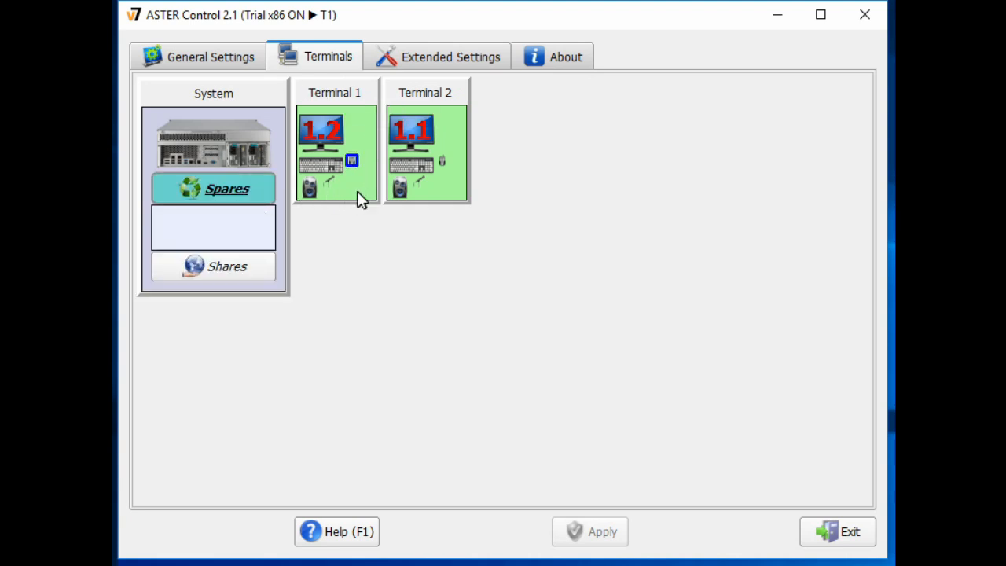
{"action": "mouse_move", "coordinate": [481, 233]}
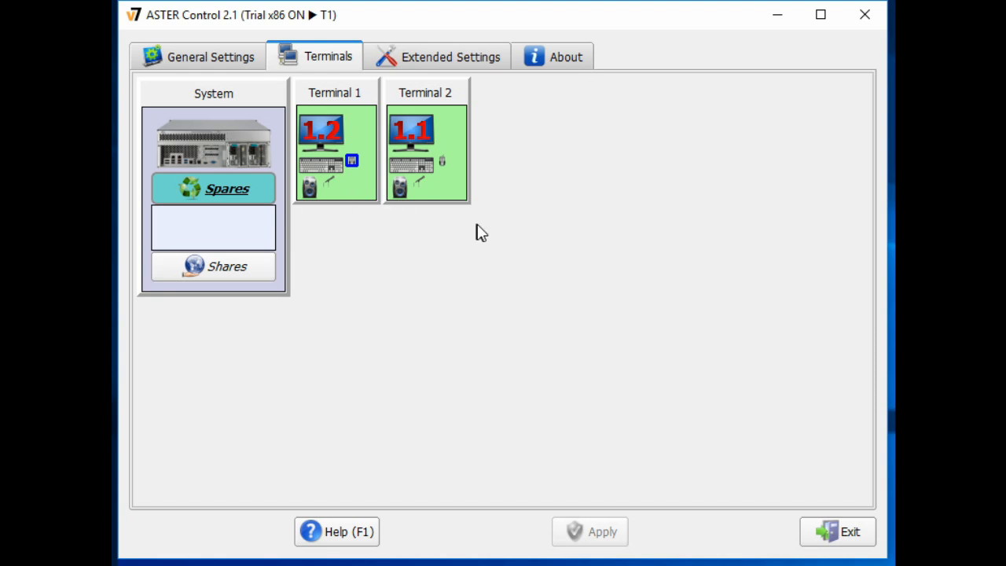
{"action": "mouse_move", "coordinate": [421, 248]}
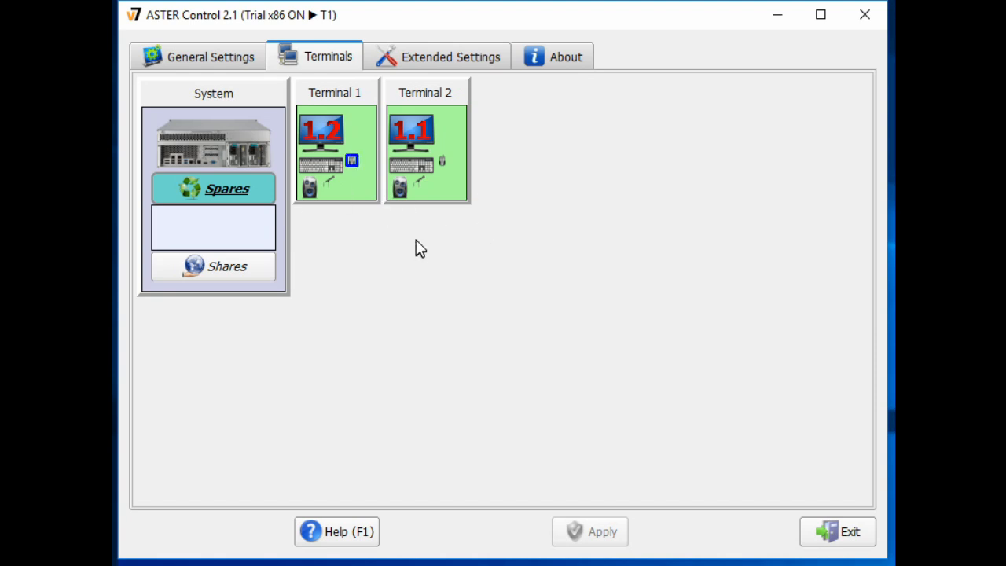